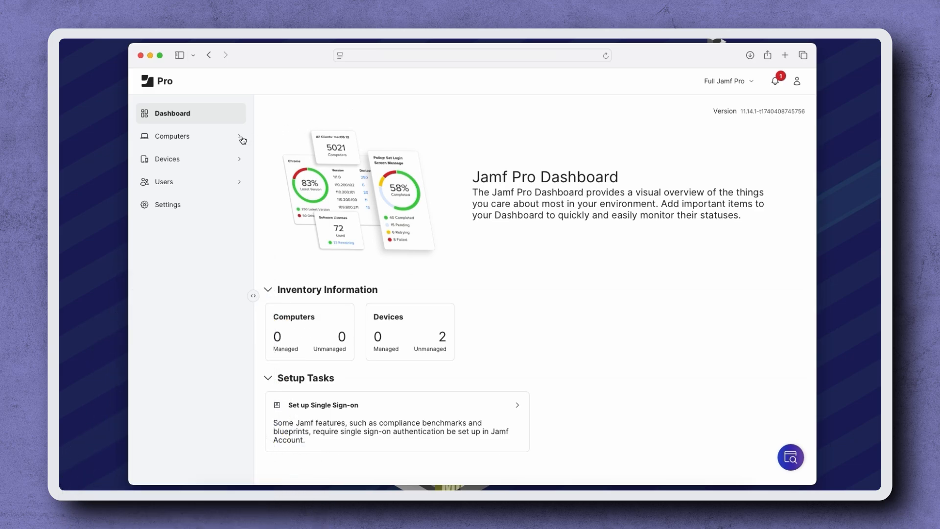
# - Open the Jamf Connect License File profile's Jamf Applications payload in edit mode
pyautogui.click(172, 136)
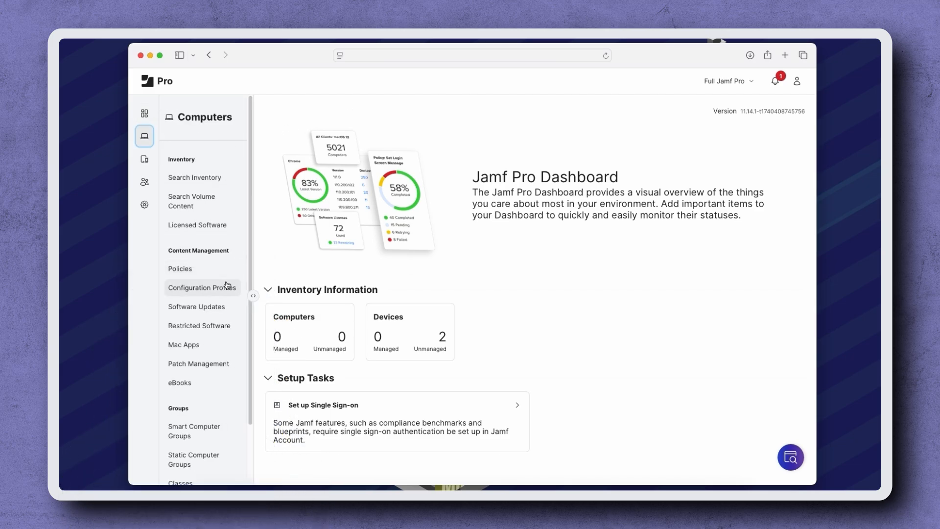
pyautogui.click(202, 287)
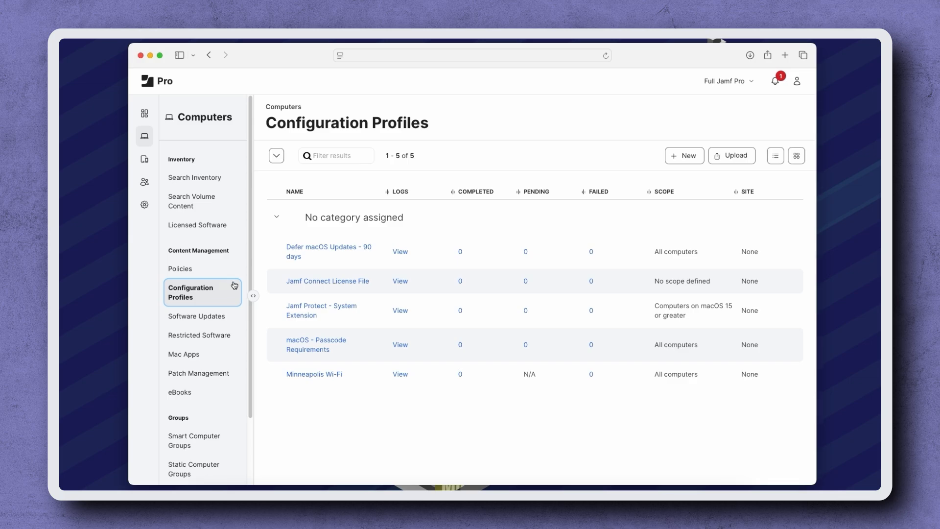
pyautogui.click(328, 280)
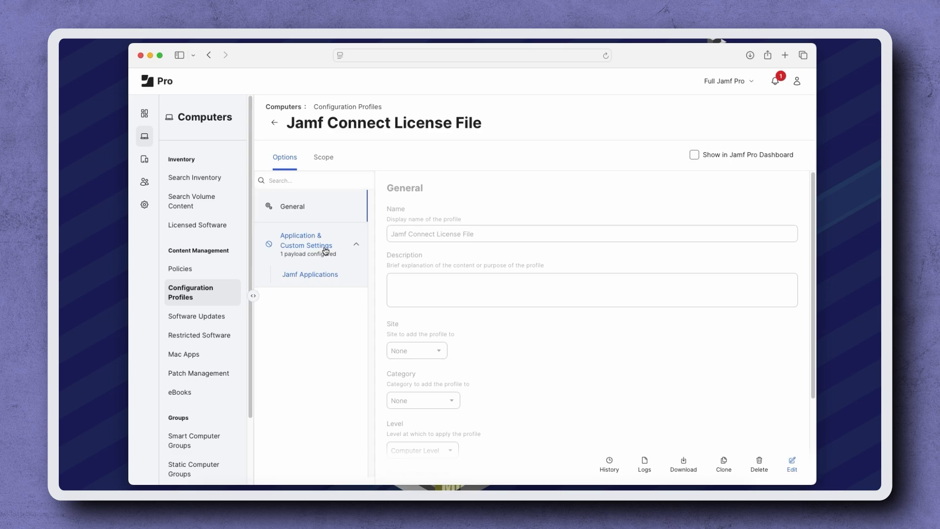
pyautogui.click(309, 274)
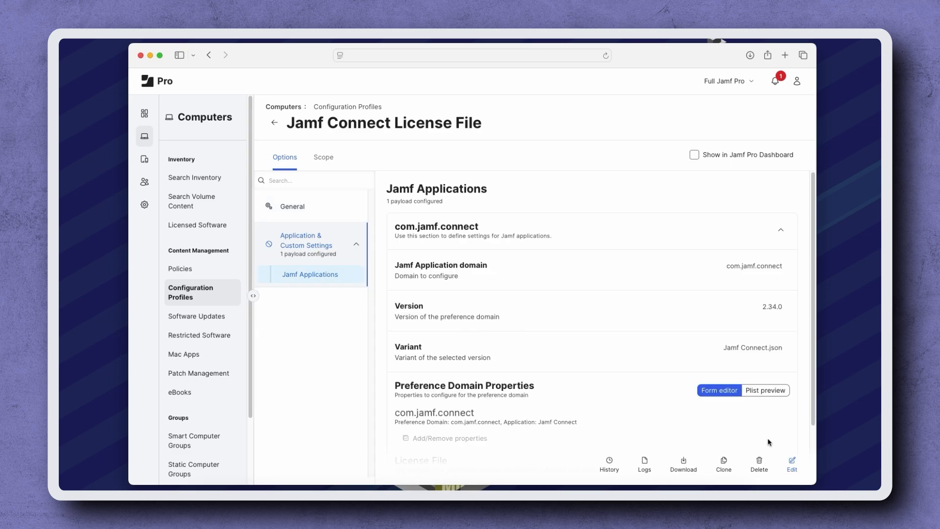
pyautogui.click(791, 465)
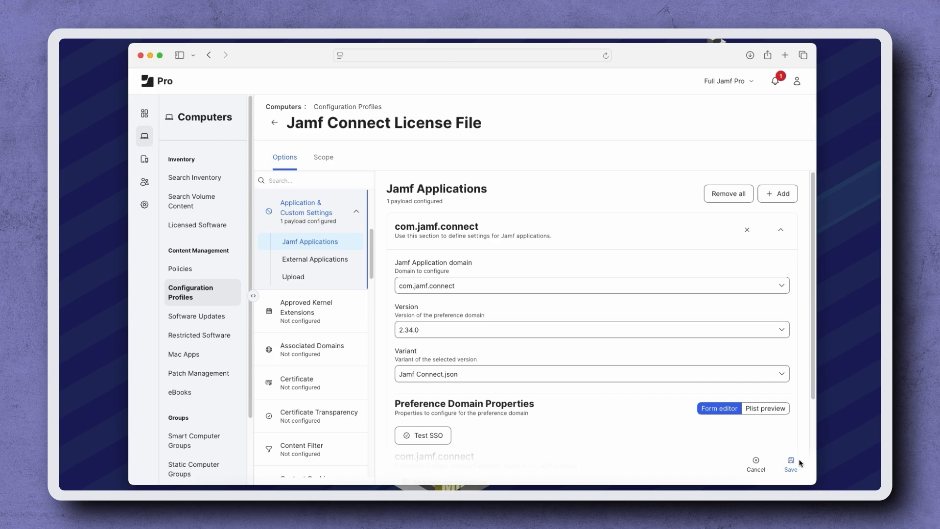
# - Clear the old Base64 content from the License File field and switch to Jamf Account
pyautogui.scroll(-3)
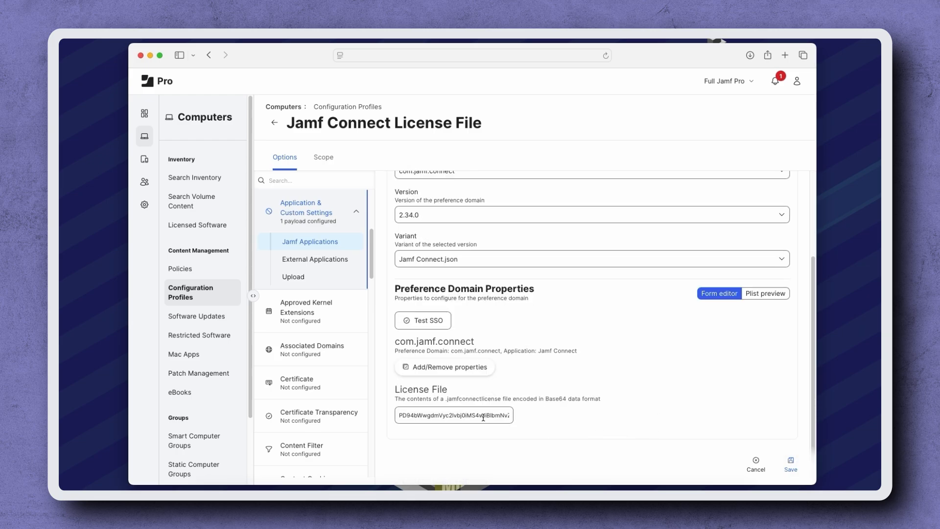
pyautogui.click(454, 415)
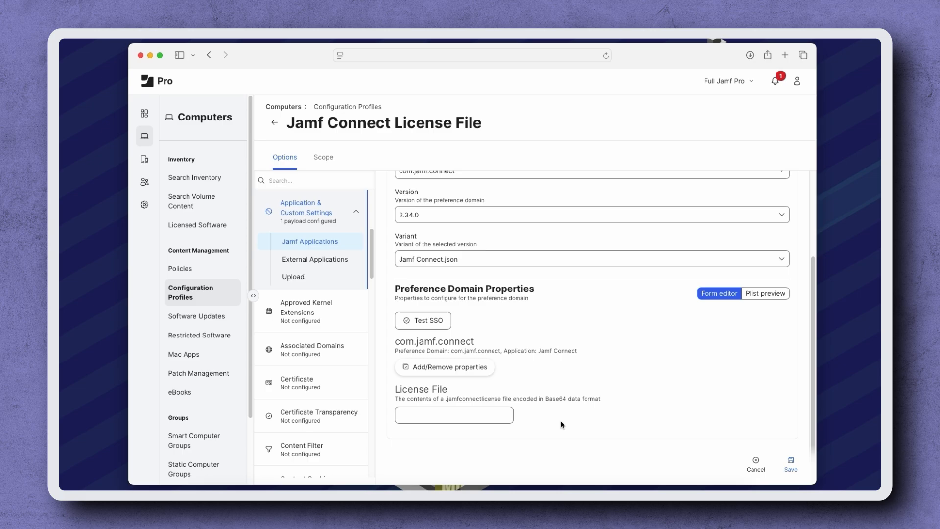
pyautogui.click(597, 74)
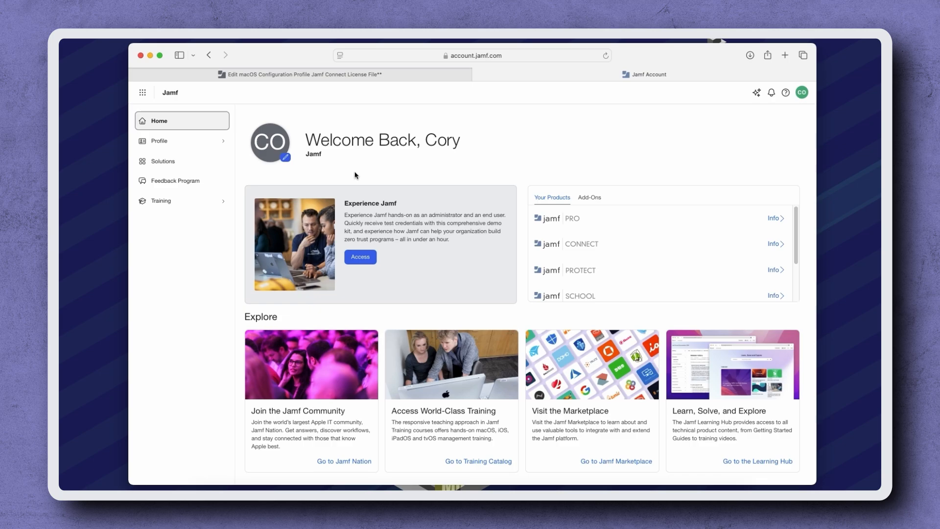
pyautogui.moveTo(213, 162)
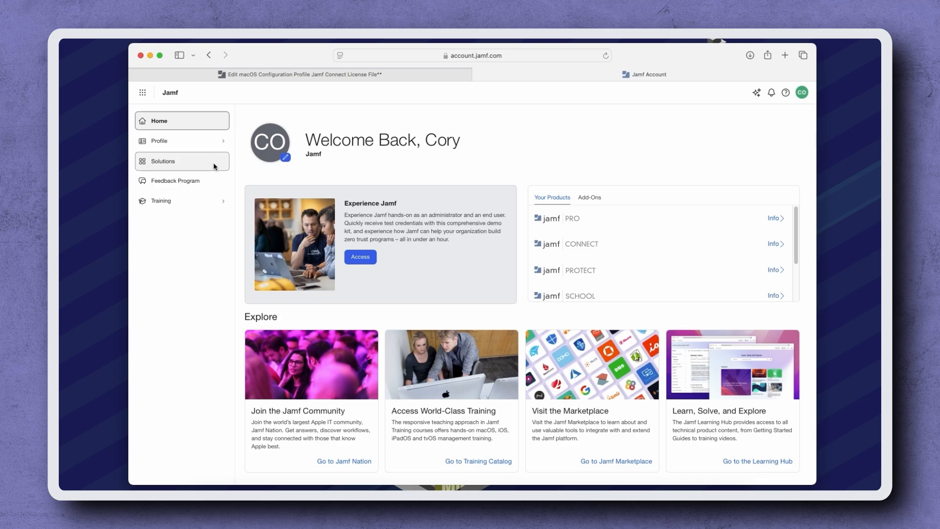
# - Open the Jamf Connect card's details under Solutions in Jamf Account
pyautogui.click(163, 161)
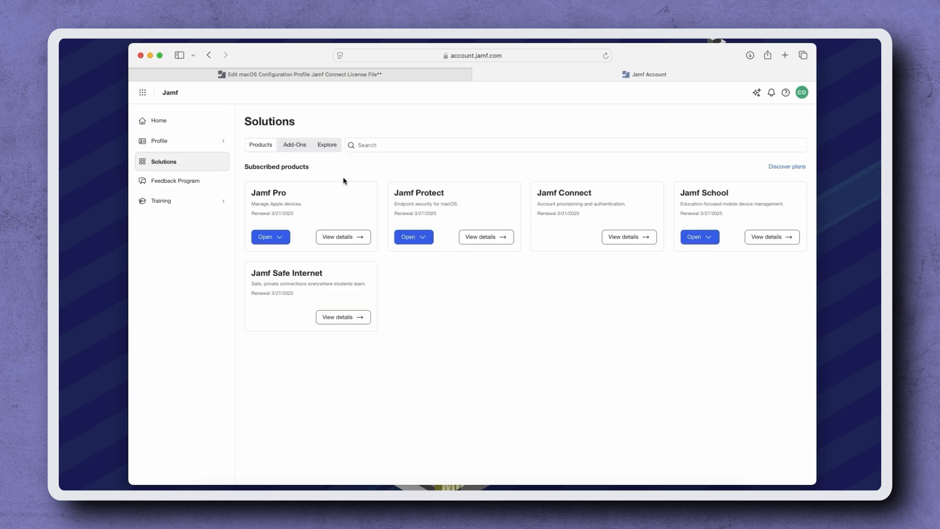
pyautogui.click(624, 236)
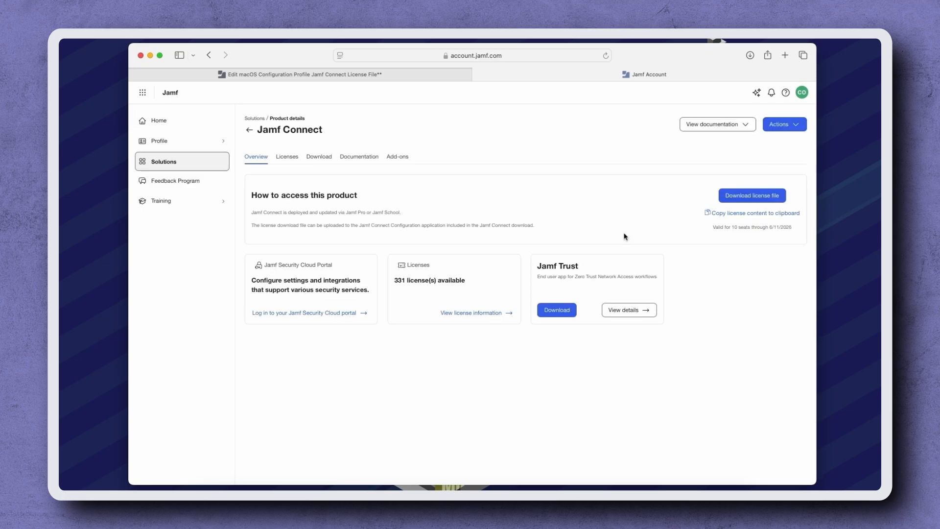
pyautogui.click(751, 195)
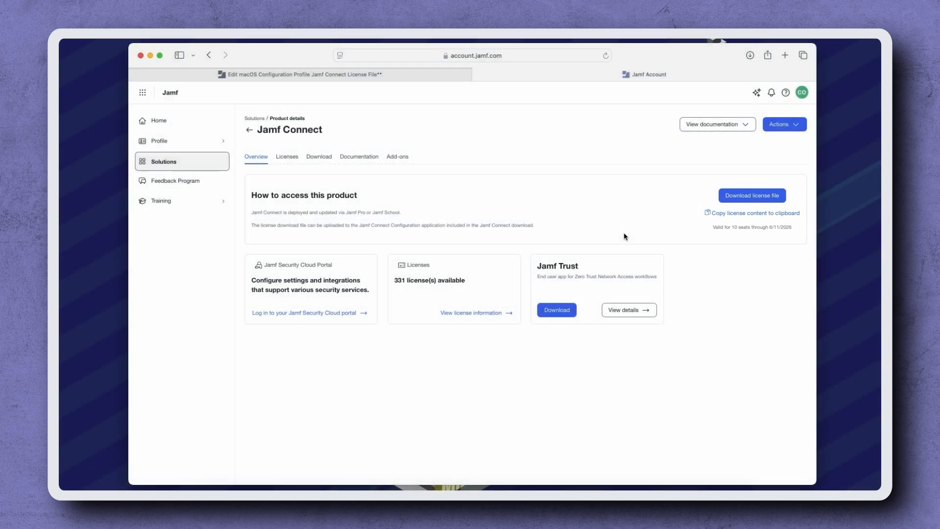
pyautogui.click(755, 213)
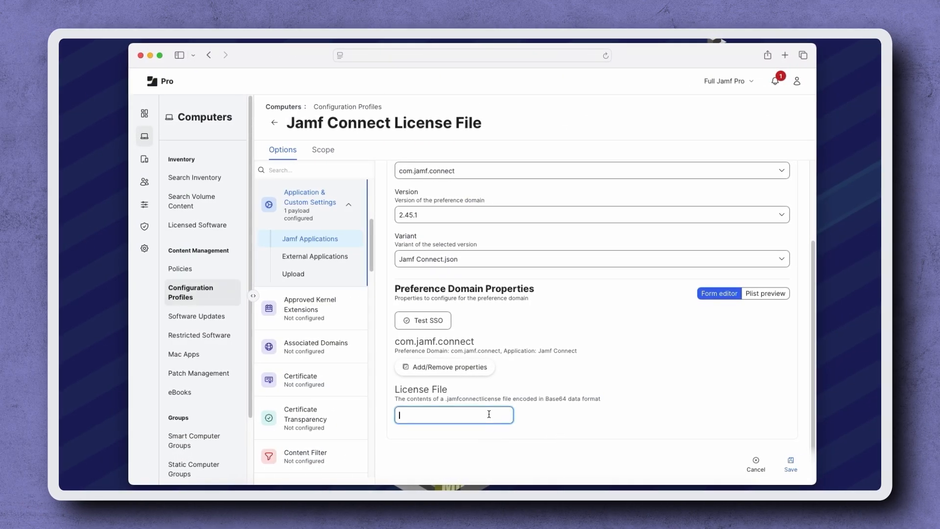
# - Paste the new Base64 license into the License File field and save the profile
pyautogui.write('YXRhPgoglDwvZGljdD4KPC9wbGlzdD4K')
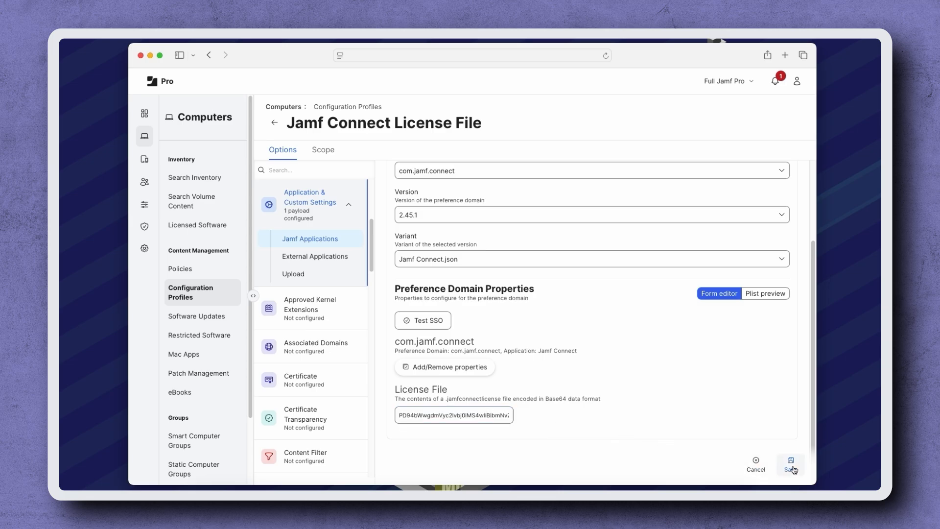
pyautogui.click(790, 465)
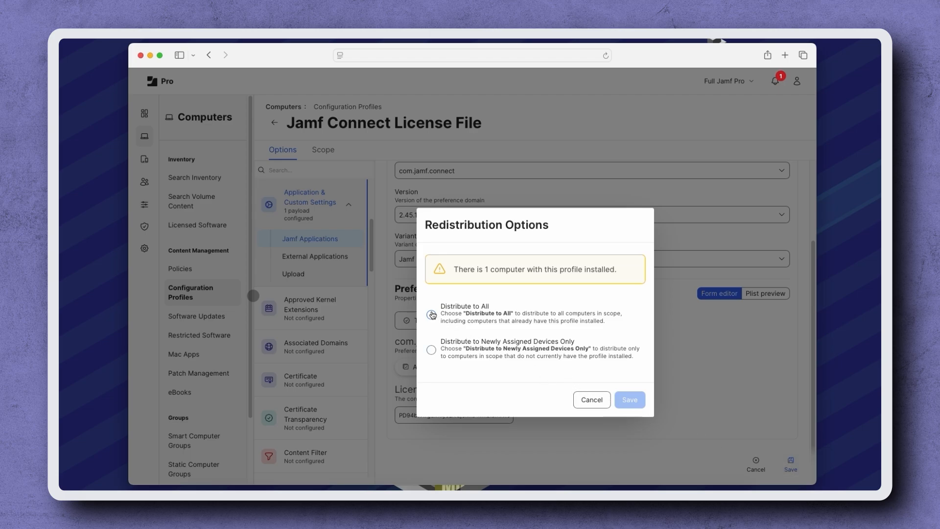
# - Choose 'Distribute to All' in Redistribution Options and confirm the save
pyautogui.click(431, 315)
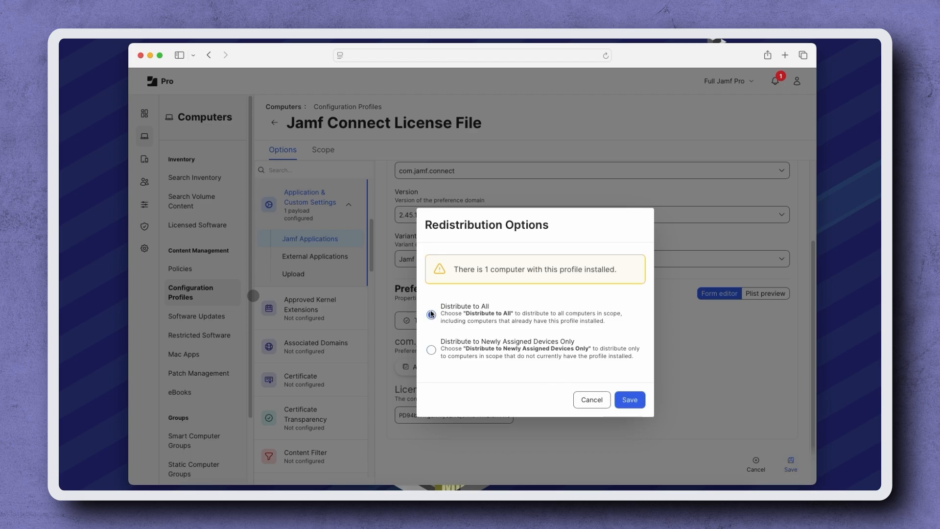
pyautogui.click(431, 314)
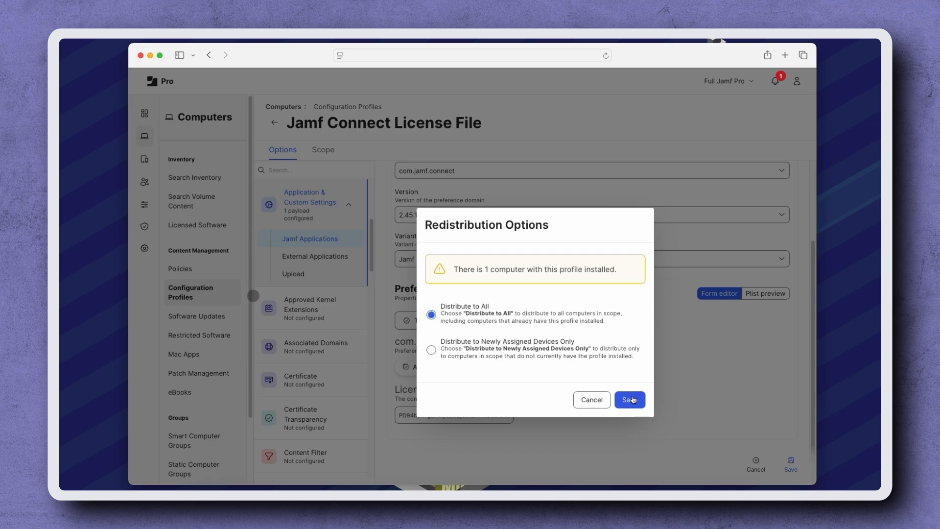
pyautogui.click(628, 400)
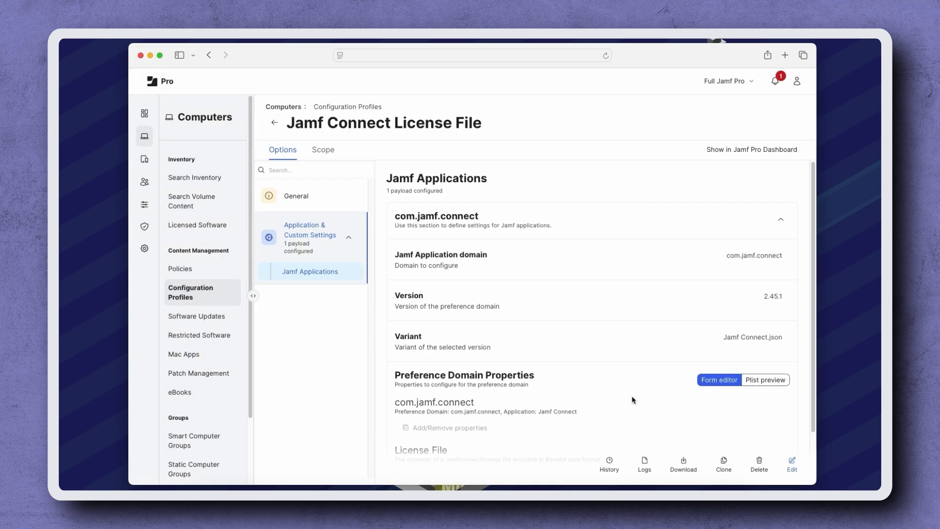